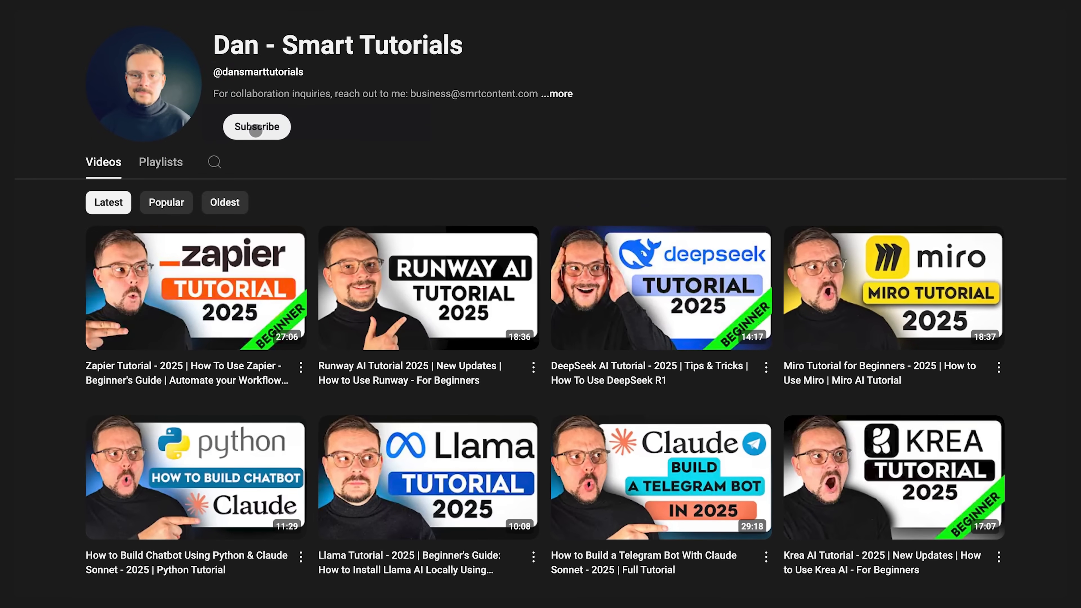
Subscribe to the Dan - Smart Tutorials channel so its button shows Subscribed.
click(256, 126)
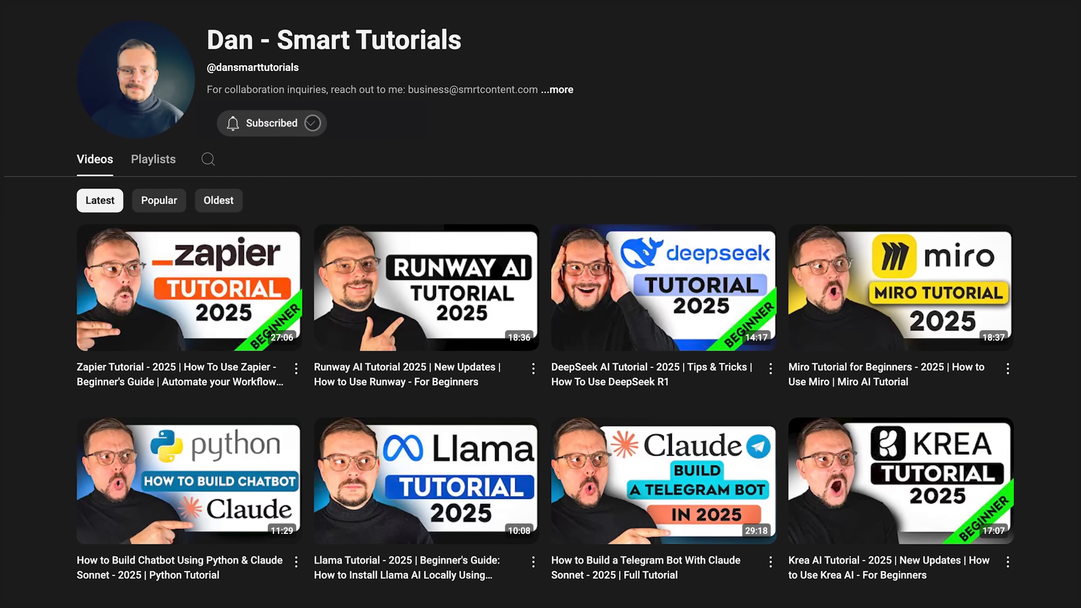